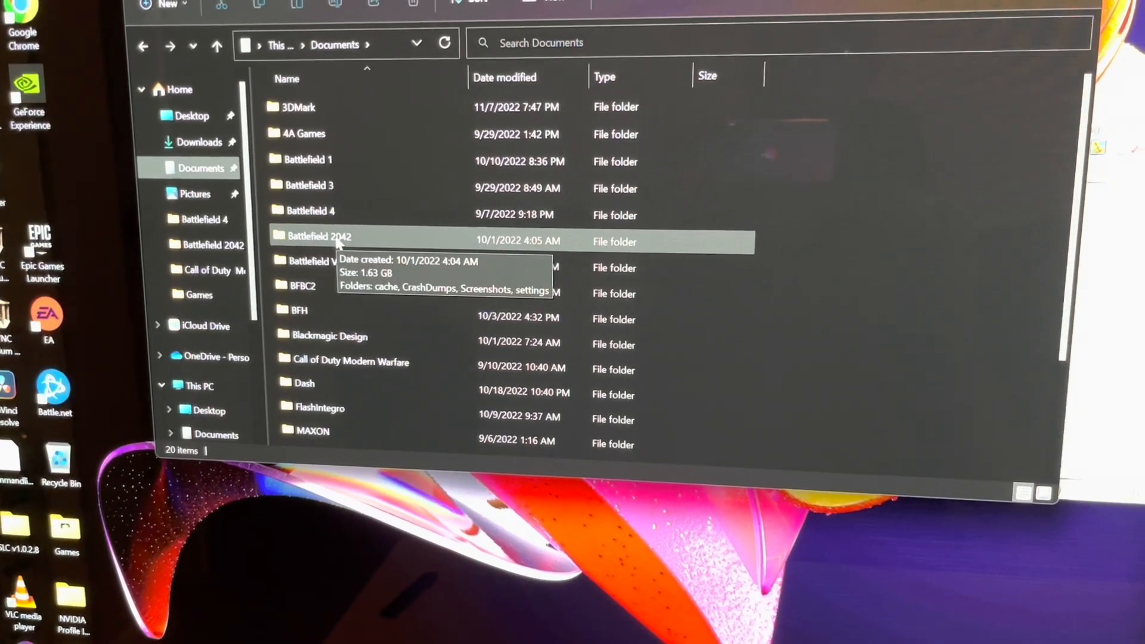
Step: Navigate Documents > Battlefield 2042 > settings and show the full action list for PROFSAVE_profile
double_click(315, 236)
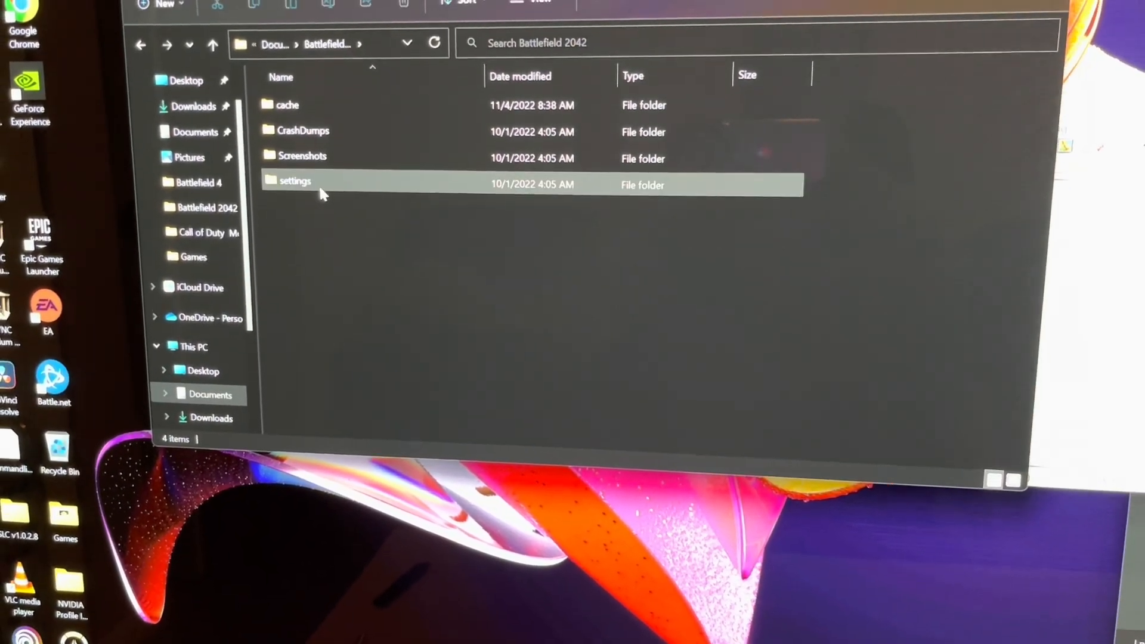
double_click(294, 180)
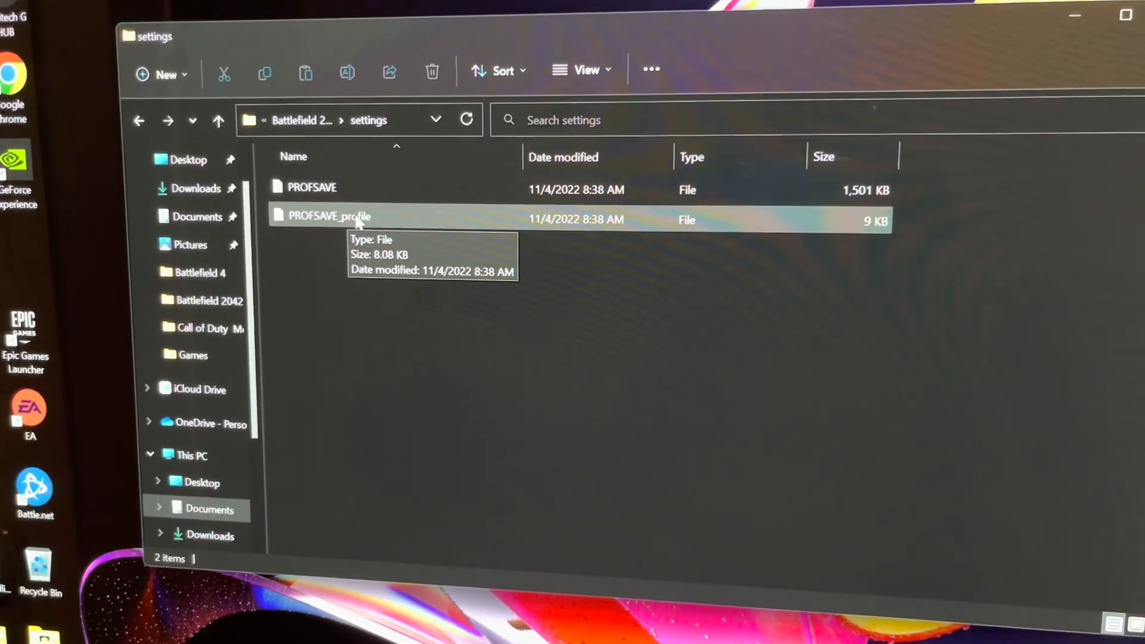
left_click(329, 215)
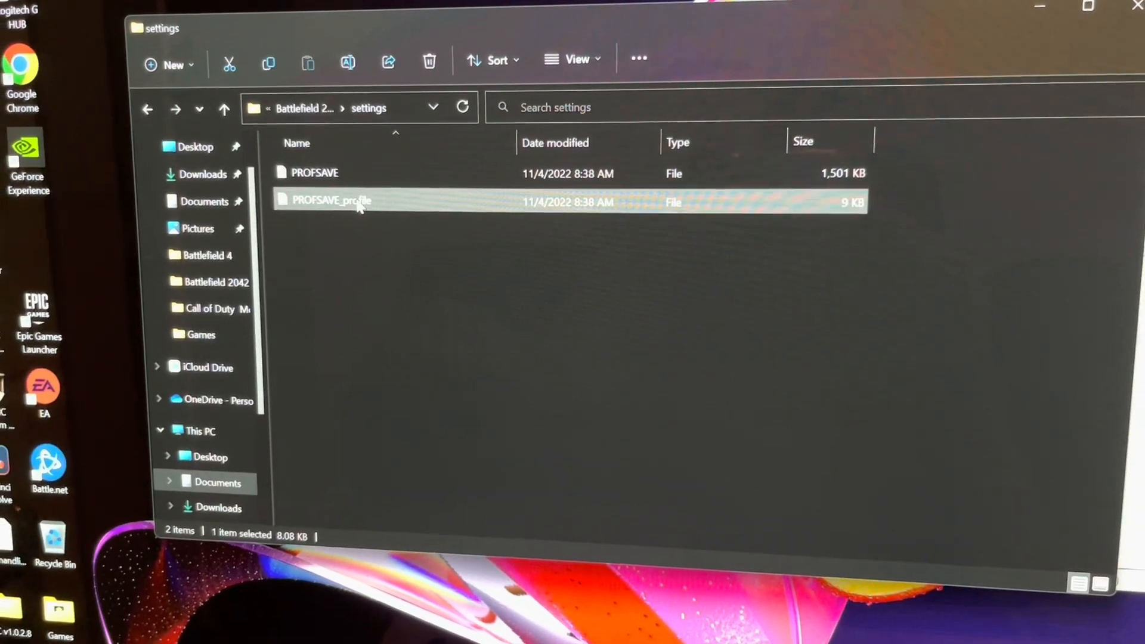
right_click(358, 207)
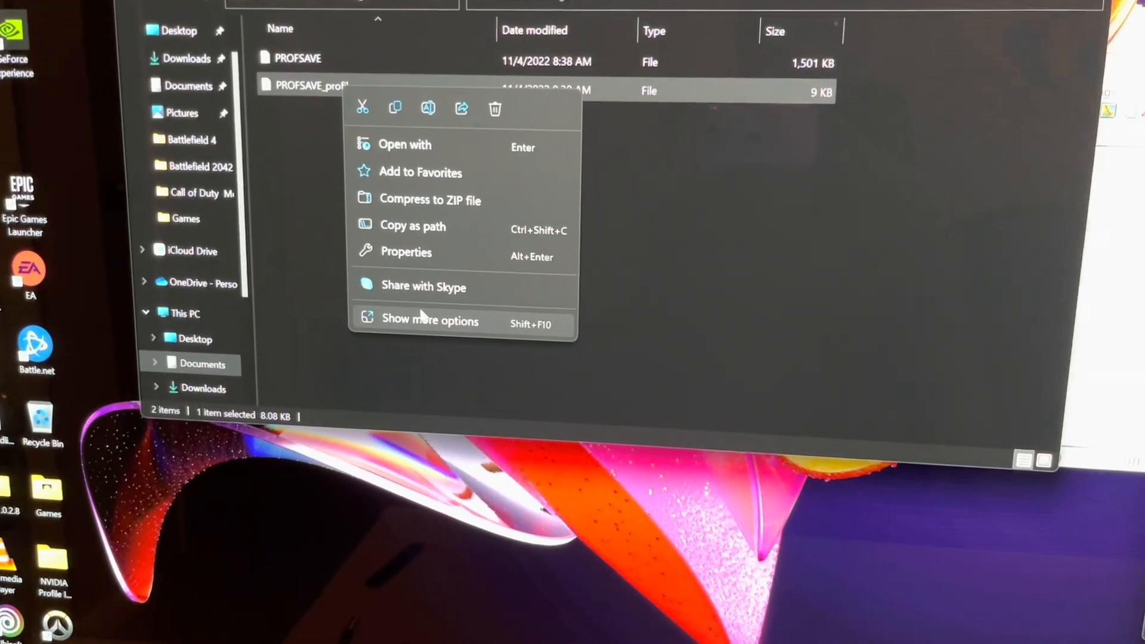
left_click(429, 321)
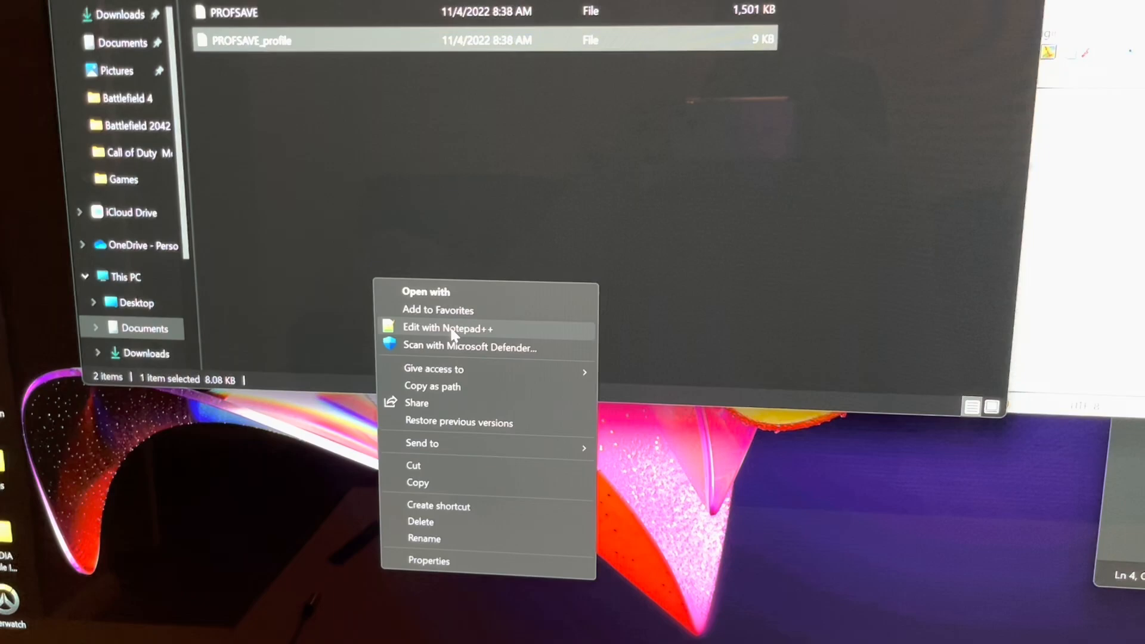
Step: Edit PROFSAVE_profile in Notepad++ so GstRender.Dx12Enabled is 1 and save it
left_click(447, 328)
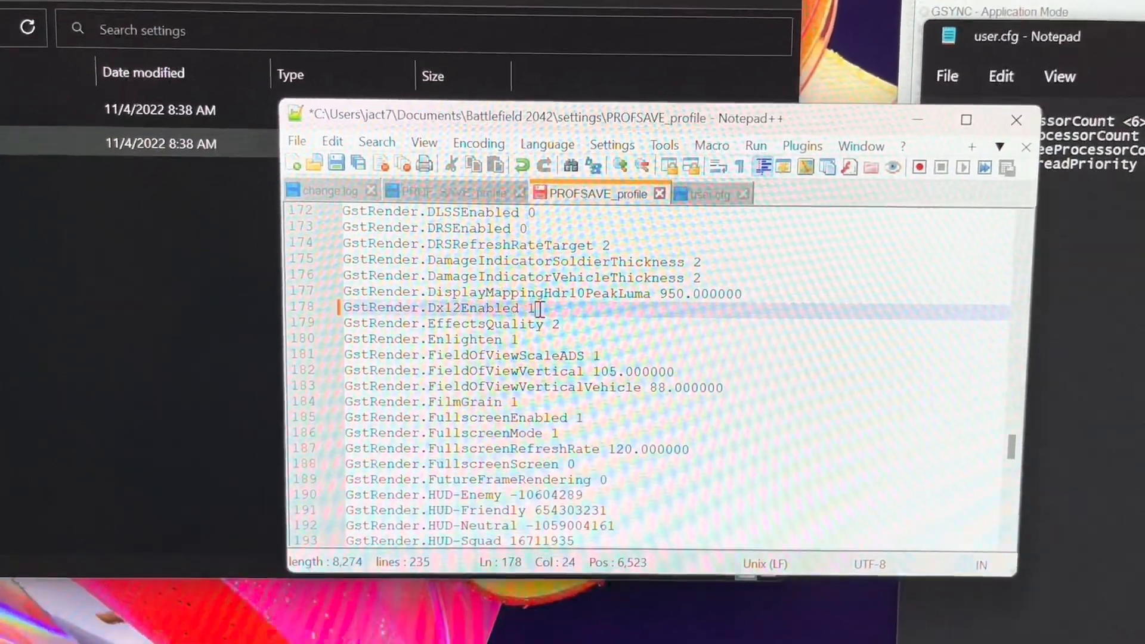
left_click(297, 143)
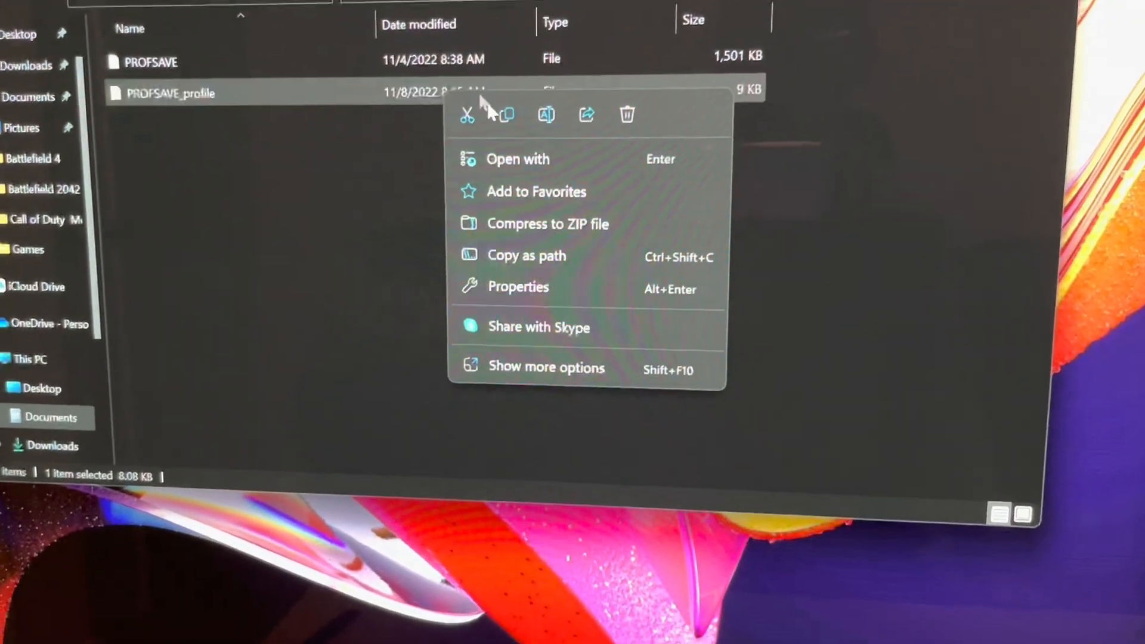
Step: Tick Read-only in PROFSAVE_profile's Properties, apply it and confirm
left_click(518, 285)
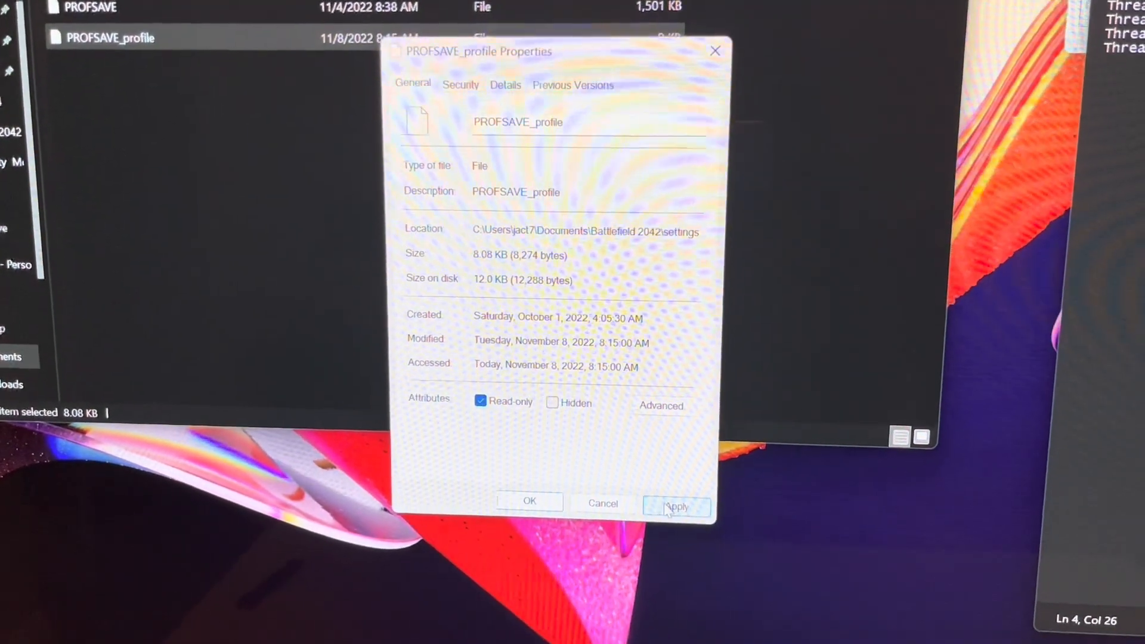
left_click(676, 506)
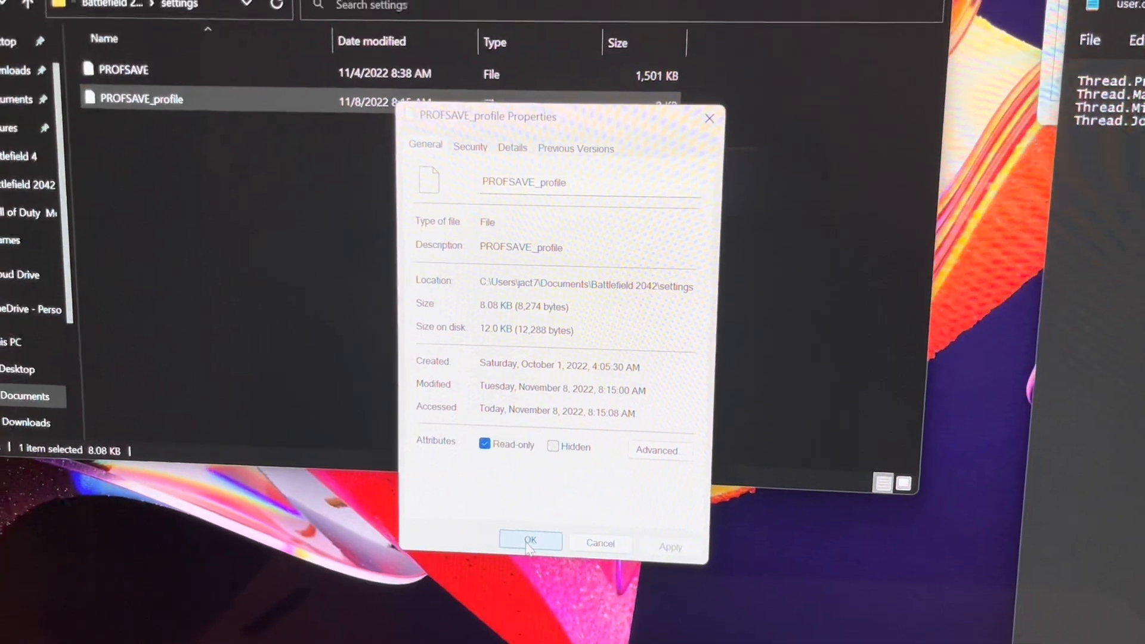
left_click(529, 540)
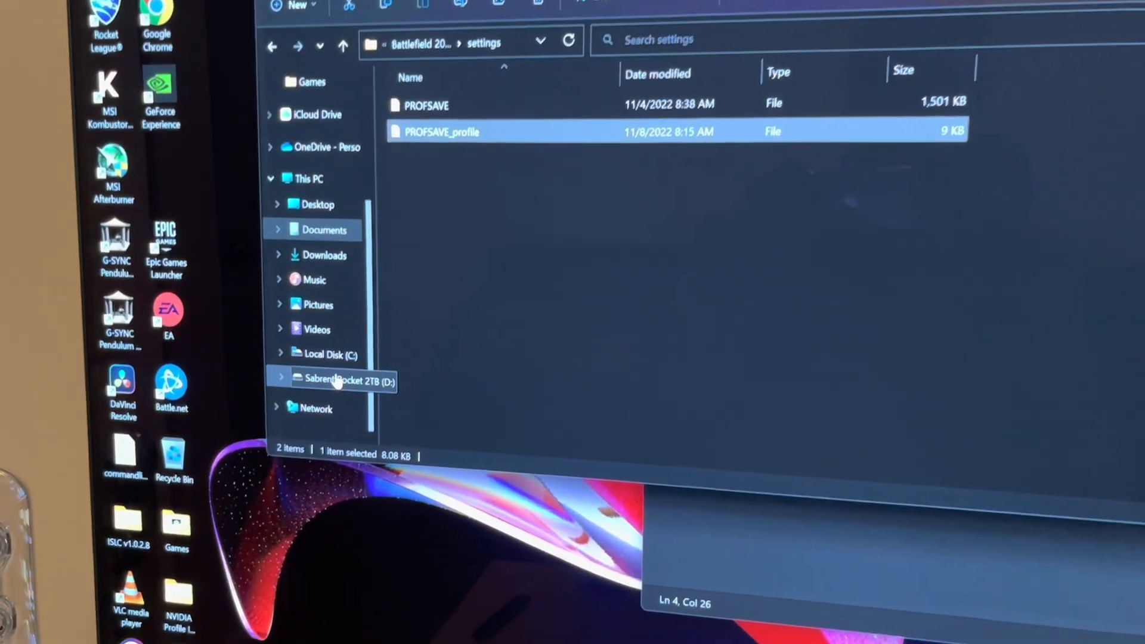
Step: Browse Sabrent Rocket 2TB (D:) > GAMES > Battlefield 2042 to reach the install folder
left_click(344, 380)
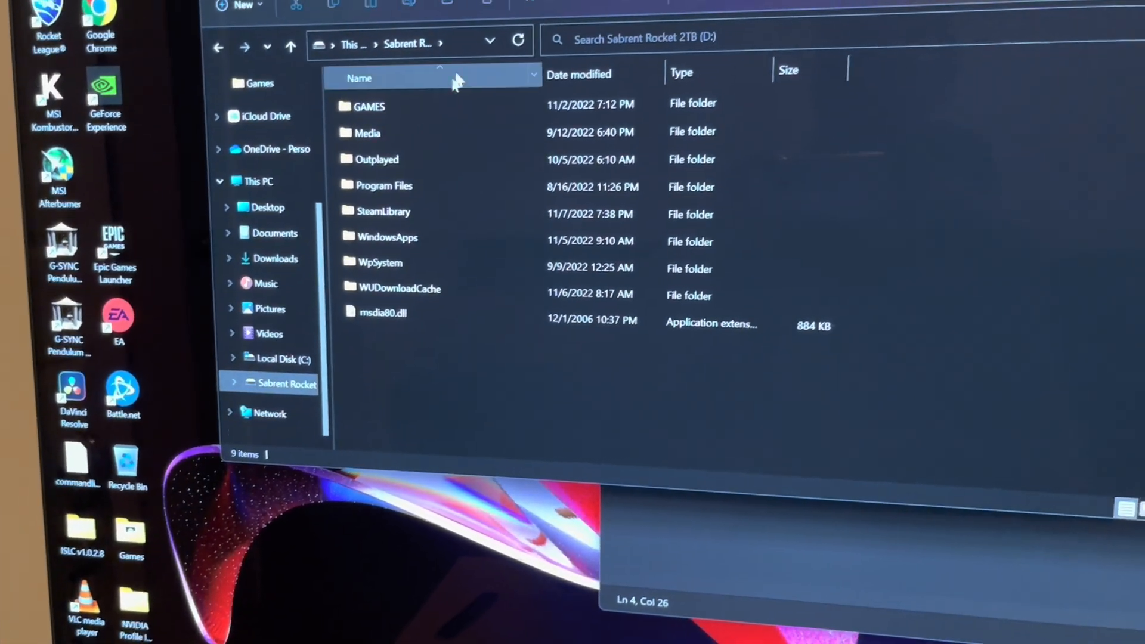
double_click(368, 106)
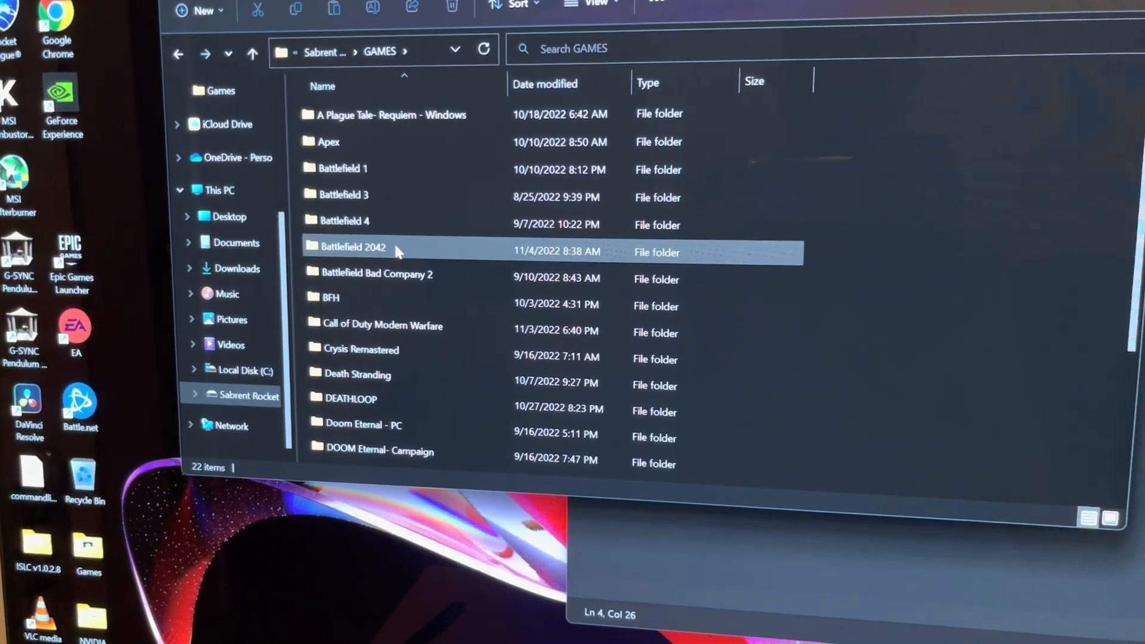
double_click(352, 246)
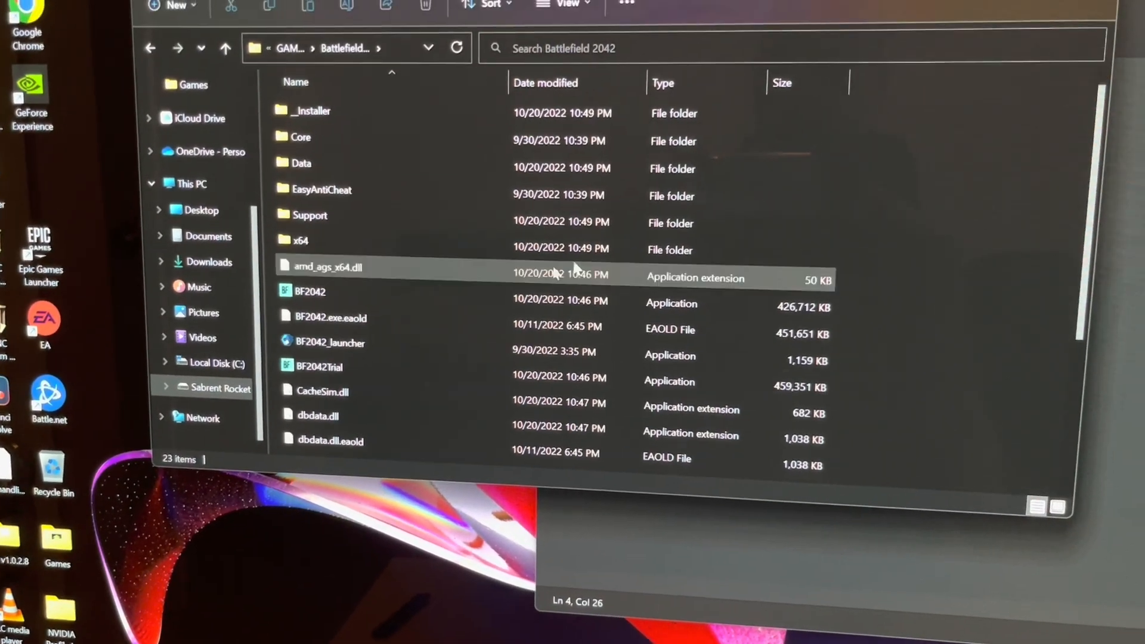
scroll("down", 3)
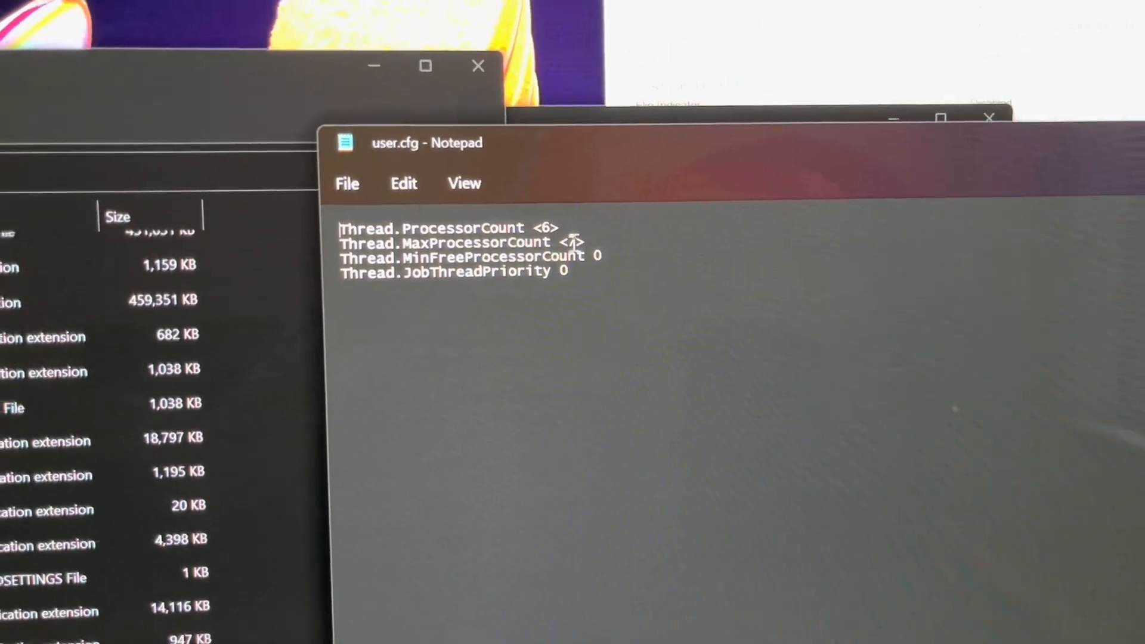
Step: Enter 7 as the Thread.MaxProcessorCount value in user.cfg
type("7")
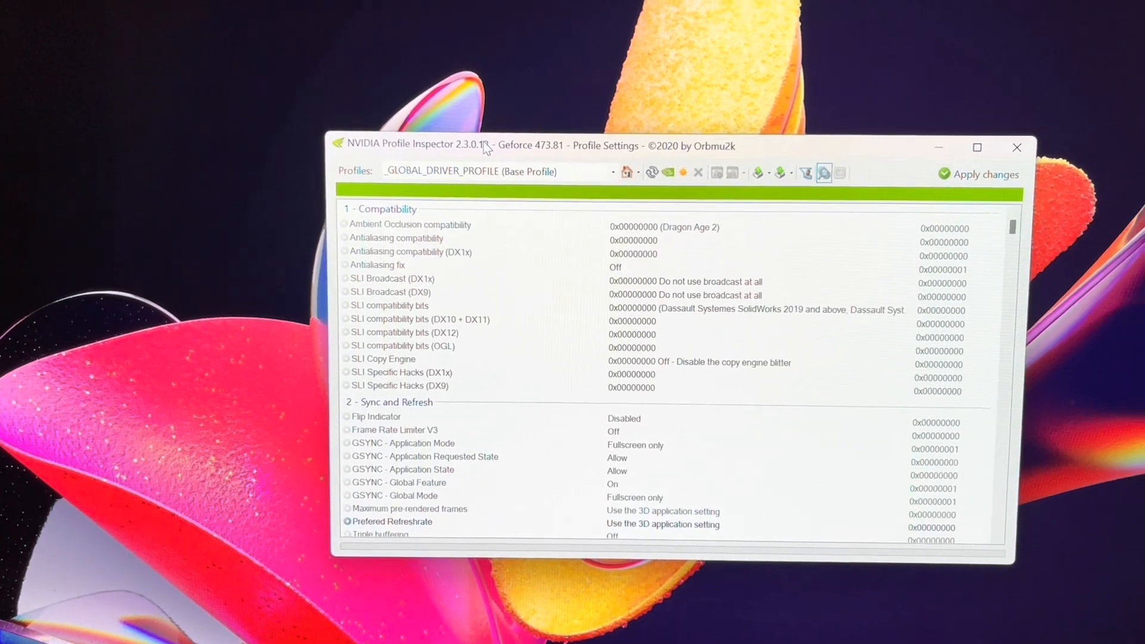
Step: Position the Profile Inspector window and scroll its global profile down to the sync and antialiasing settings
left_click_drag(486, 146, 413, 125)
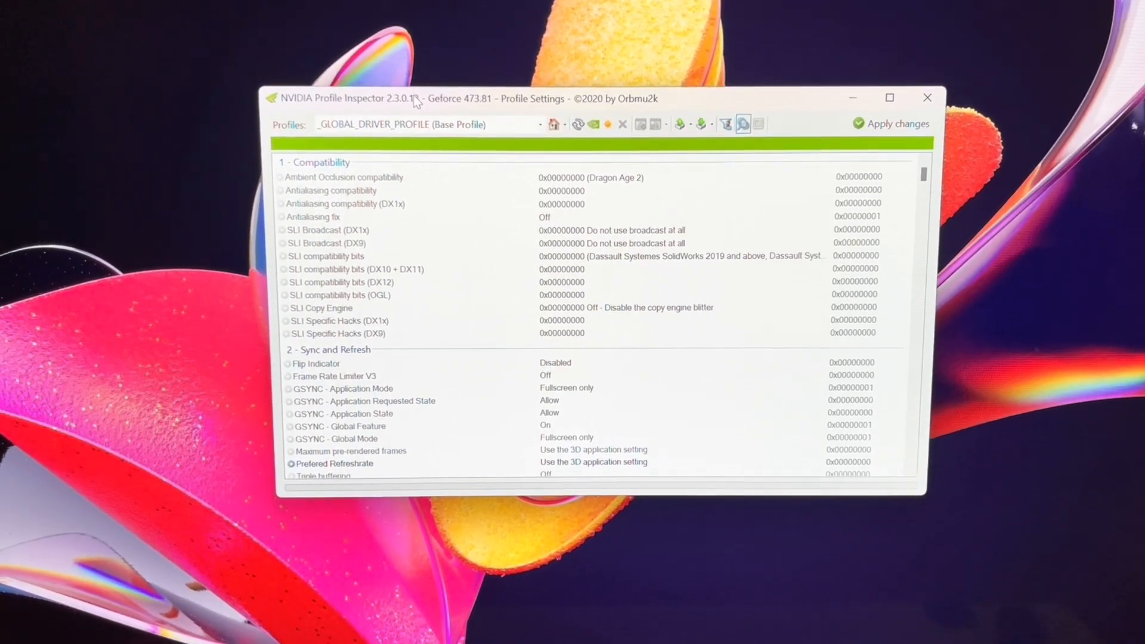
left_click_drag(423, 98, 459, 87)
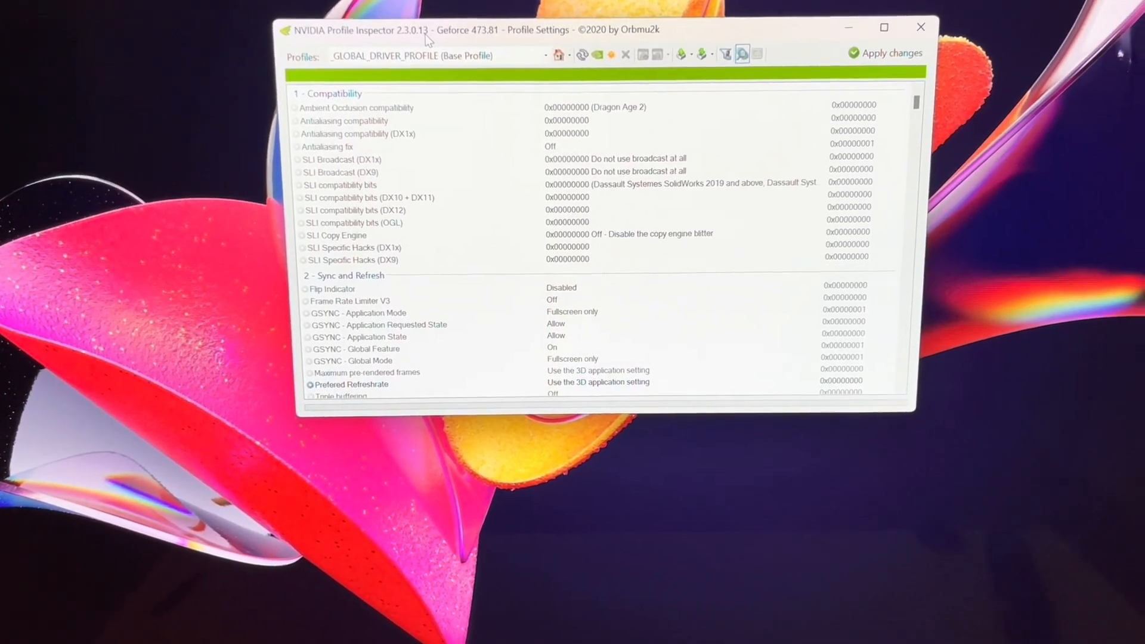
scroll("down", 3)
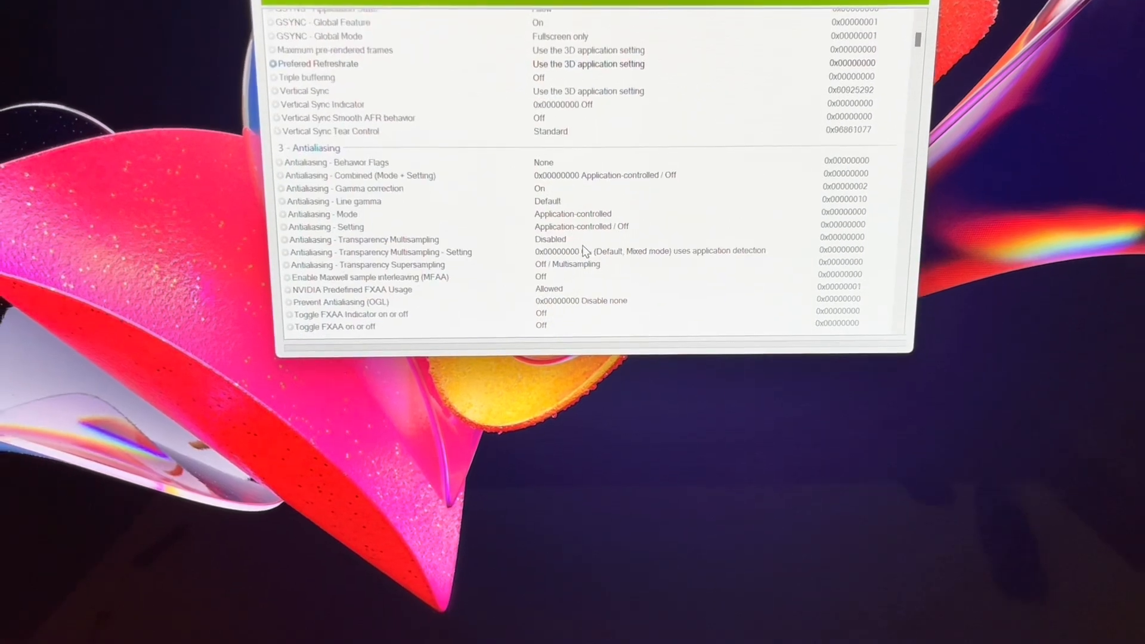